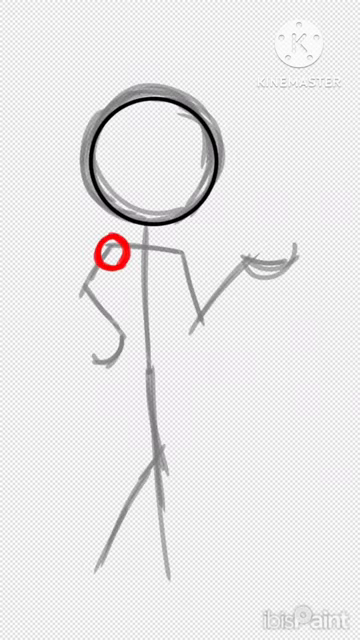
- Mark the stick figure's shoulders with red joint circles linked by a red collarbone line
left_click(173, 258)
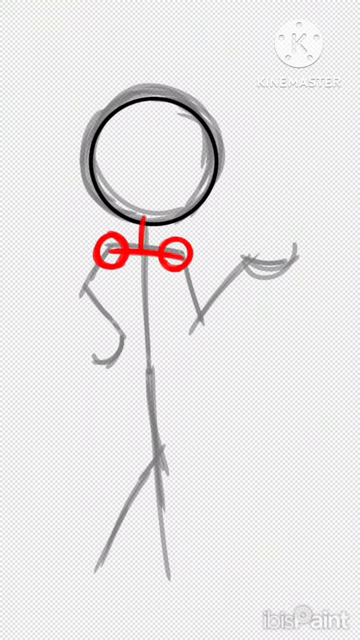
- Draw blue neck curves, orange torso sides, a green hip oval and a pink leg stroke over the figure
left_click_drag(120, 240, 135, 225)
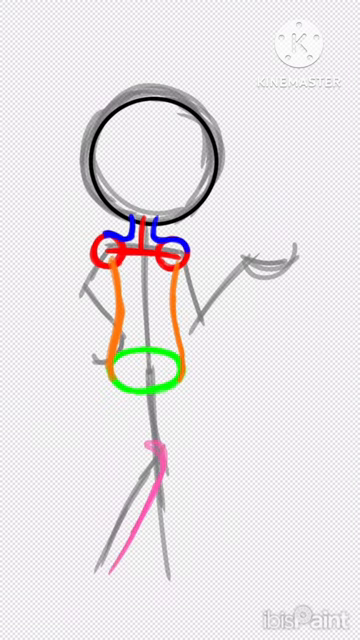
- Sketch the curved palm and curled fingers of a red open, palm-up hand on the blank canvas
left_click_drag(155, 450, 110, 560)
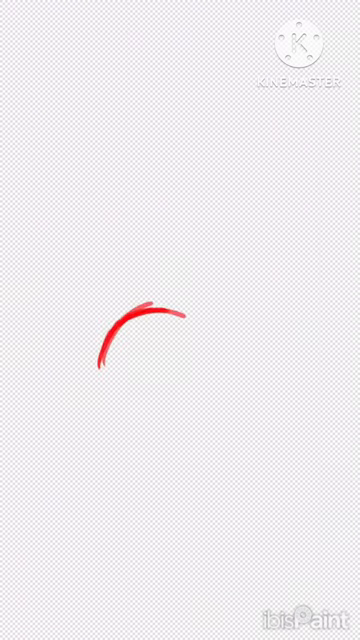
left_click_drag(180, 320, 290, 350)
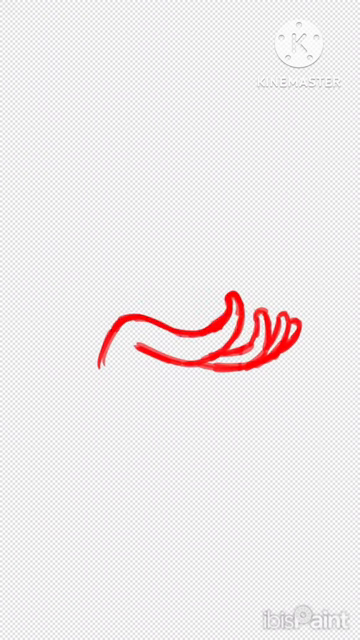